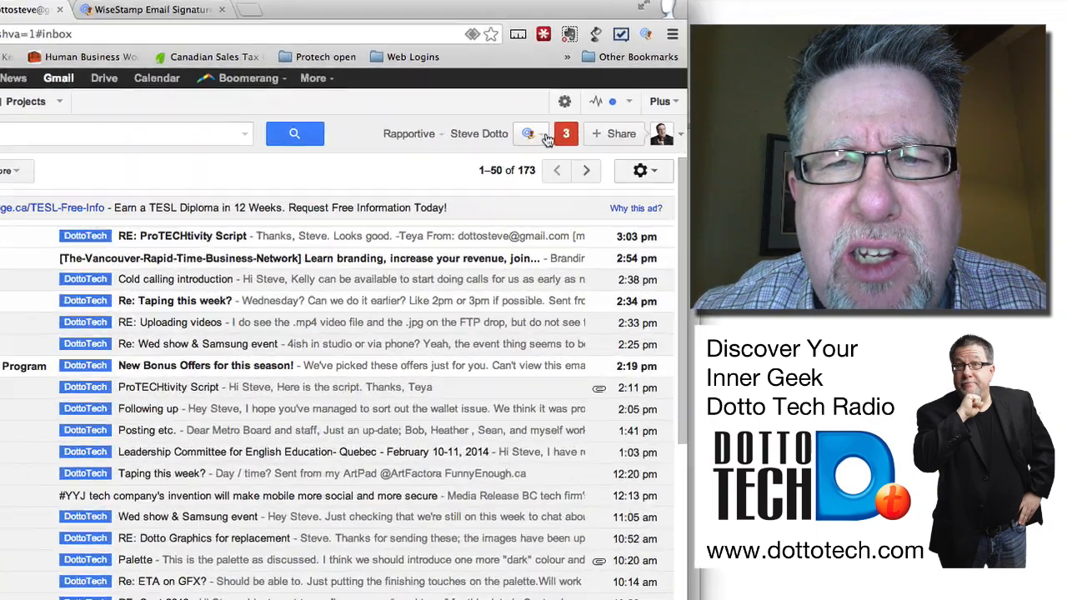
# Launch the WiseStamp wizard from Gmail, keep the prefilled details and browse the template list
pyautogui.click(530, 133)
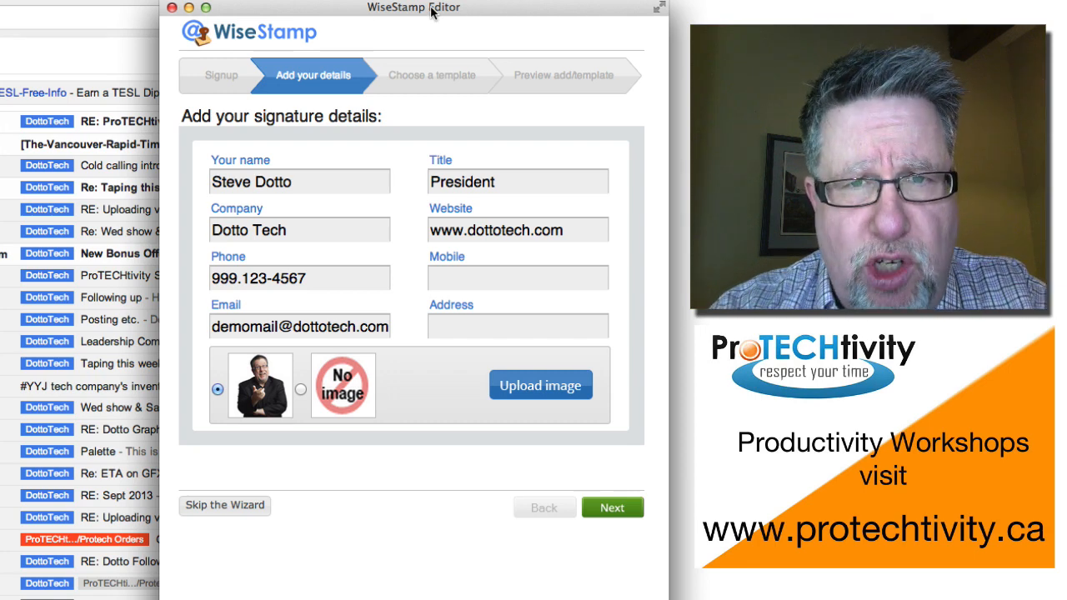
pyautogui.moveTo(440, 40)
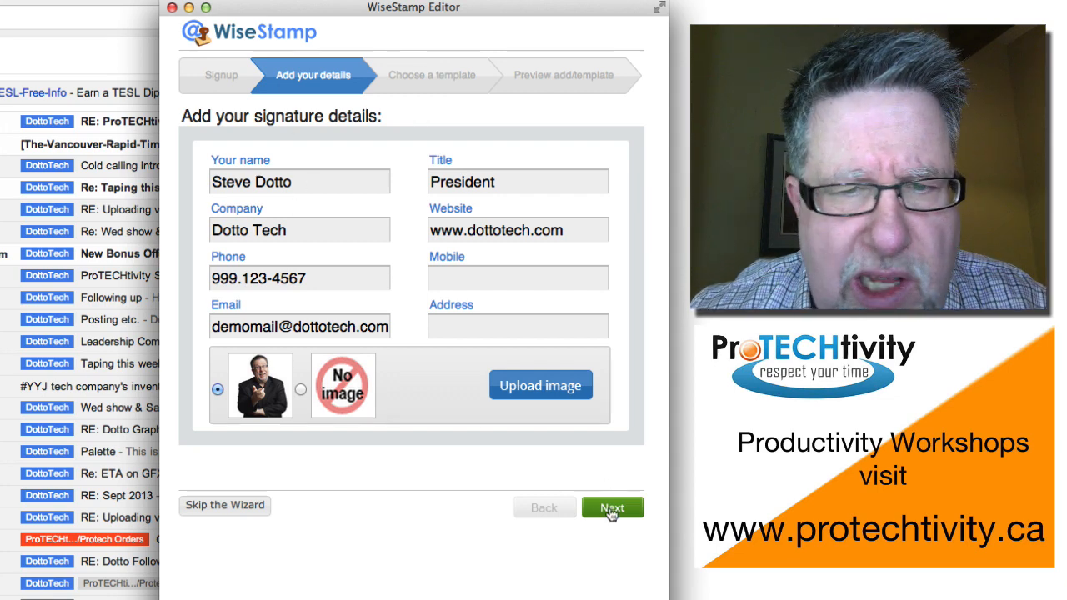
pyautogui.click(612, 507)
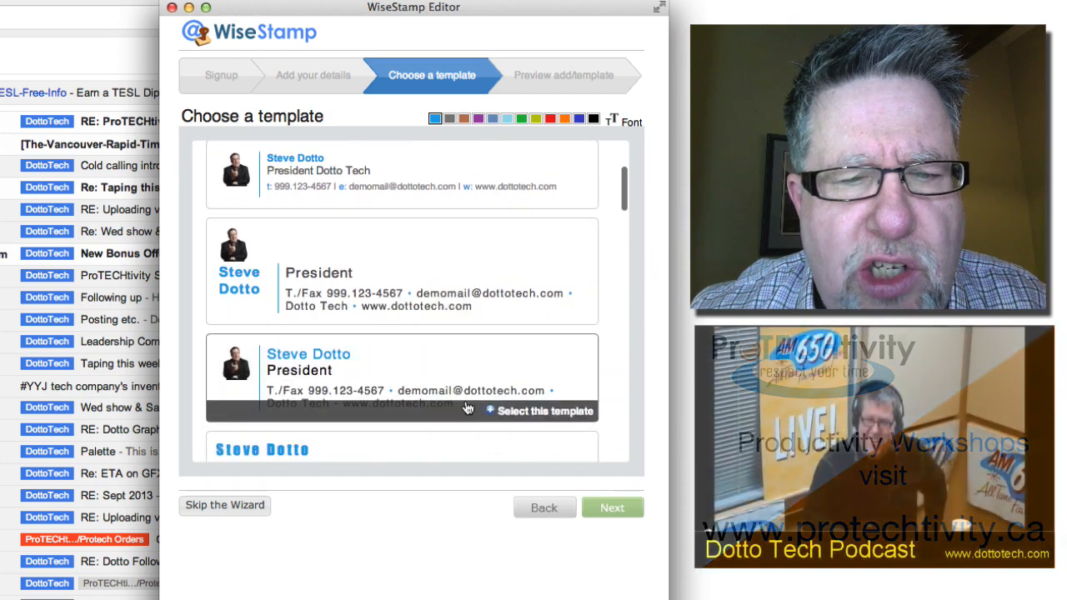
pyautogui.scroll(-3)
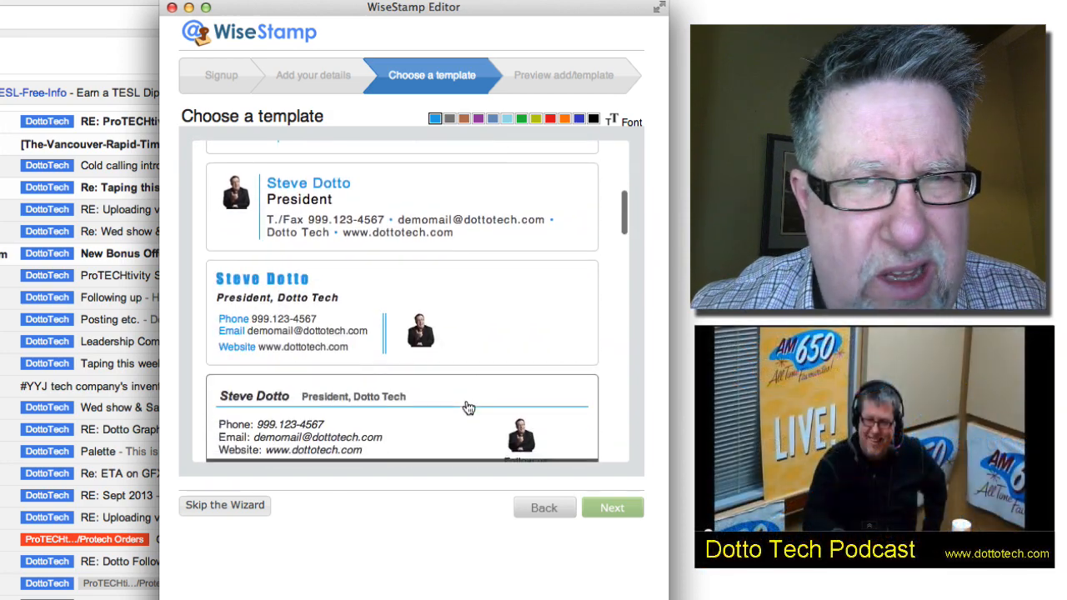
pyautogui.scroll(-3)
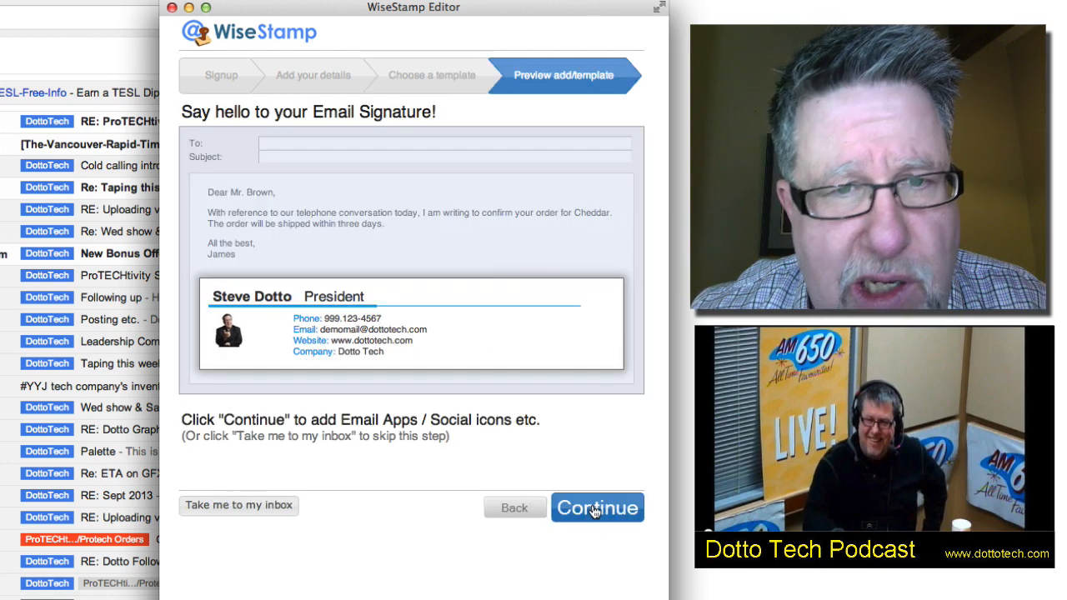
# Continue past the preview into the full WiseStamp editor for the Protech signature
pyautogui.click(596, 507)
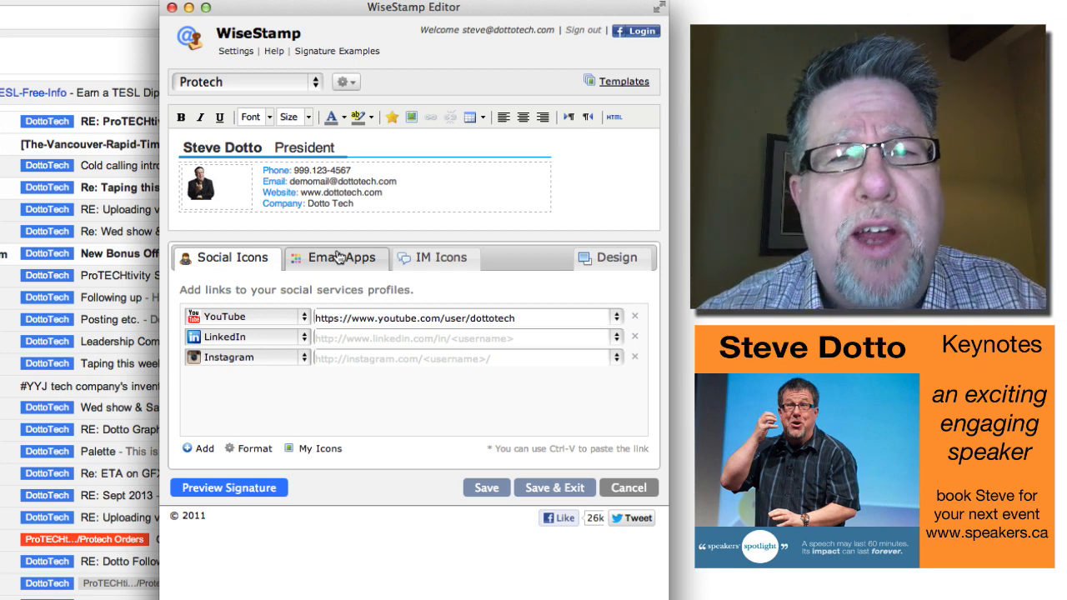
pyautogui.moveTo(337, 257)
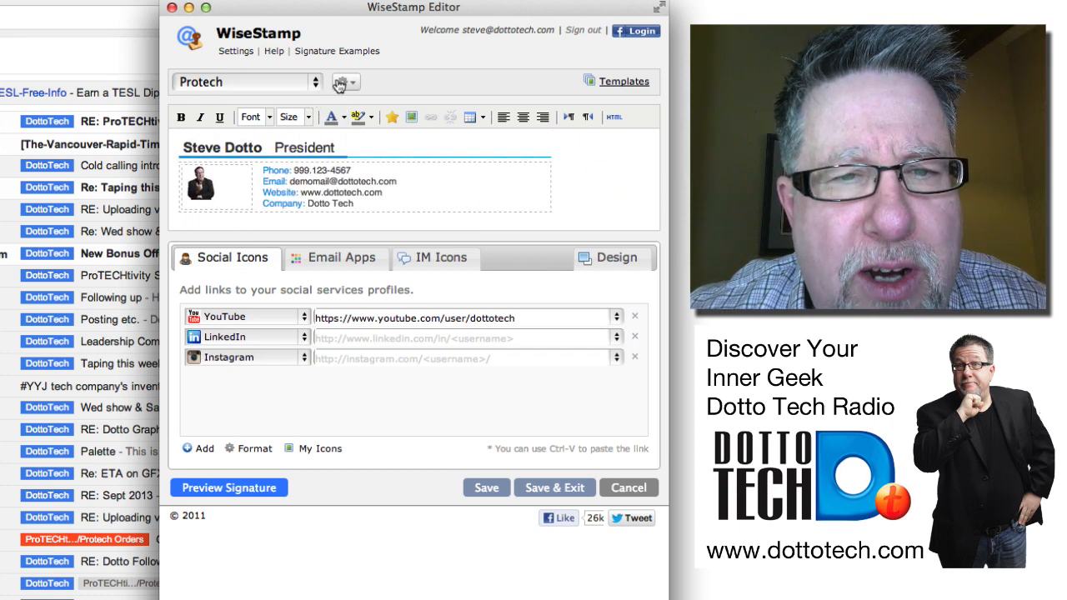
# Restart the setup wizard from the gear menu, reapply the name-and-title template, then start adding a new signature
pyautogui.click(340, 81)
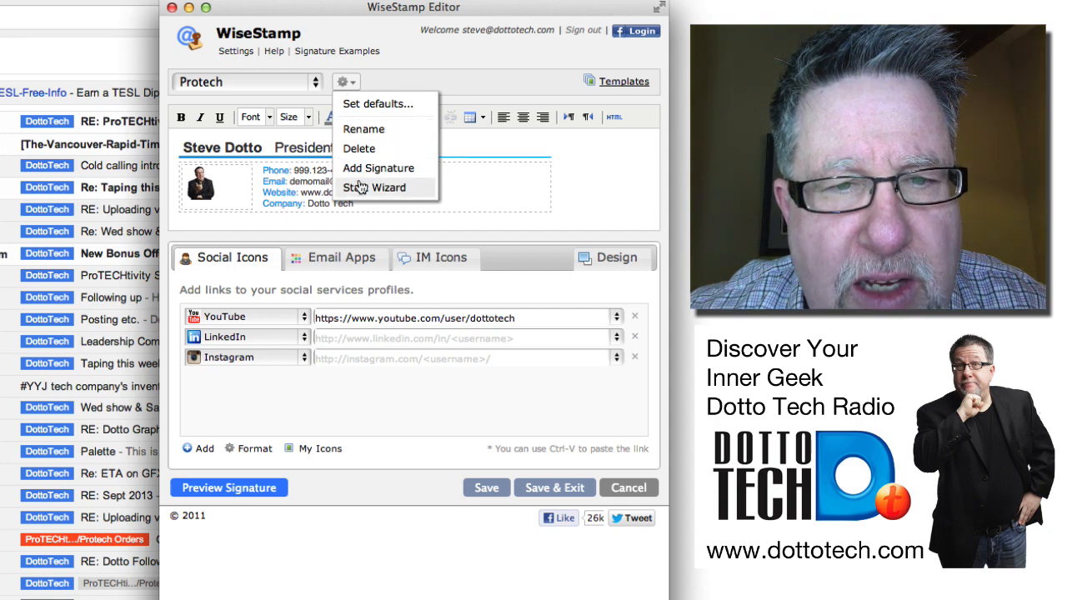
pyautogui.click(375, 186)
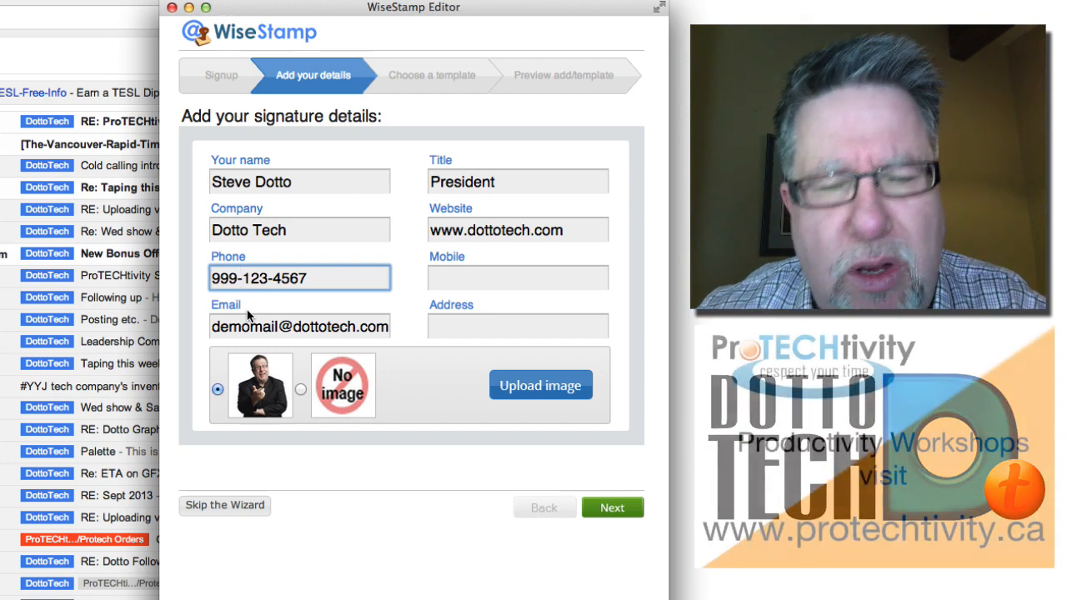
pyautogui.click(612, 507)
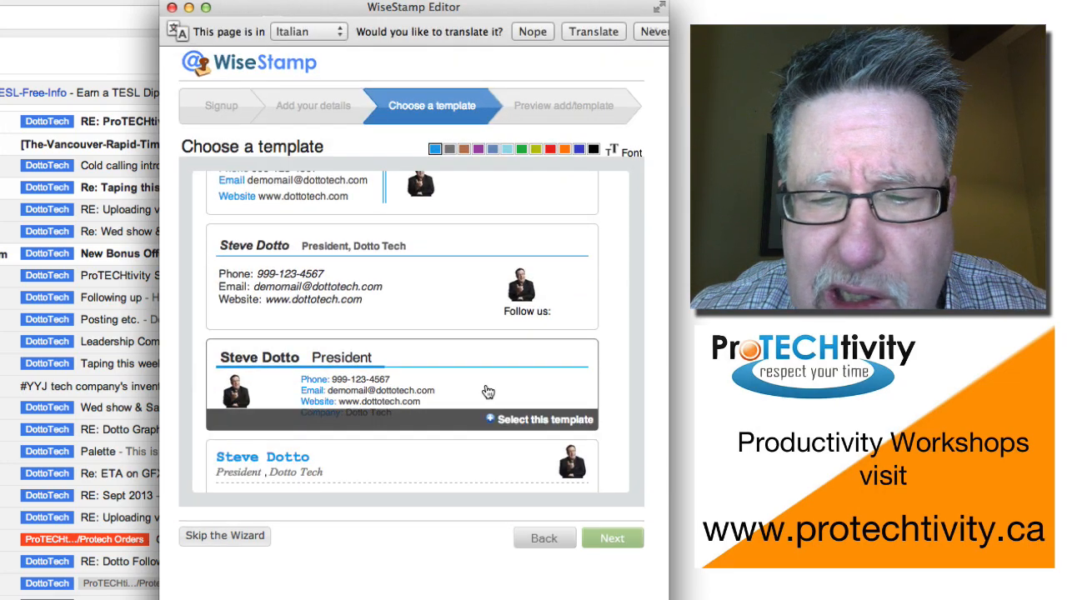
pyautogui.click(539, 420)
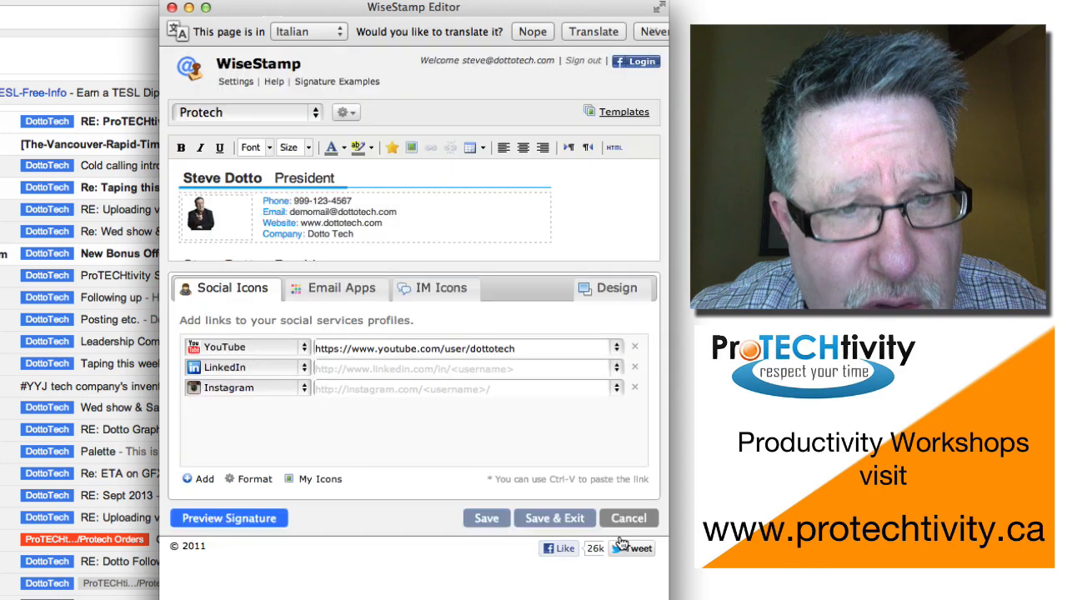
pyautogui.moveTo(463, 337)
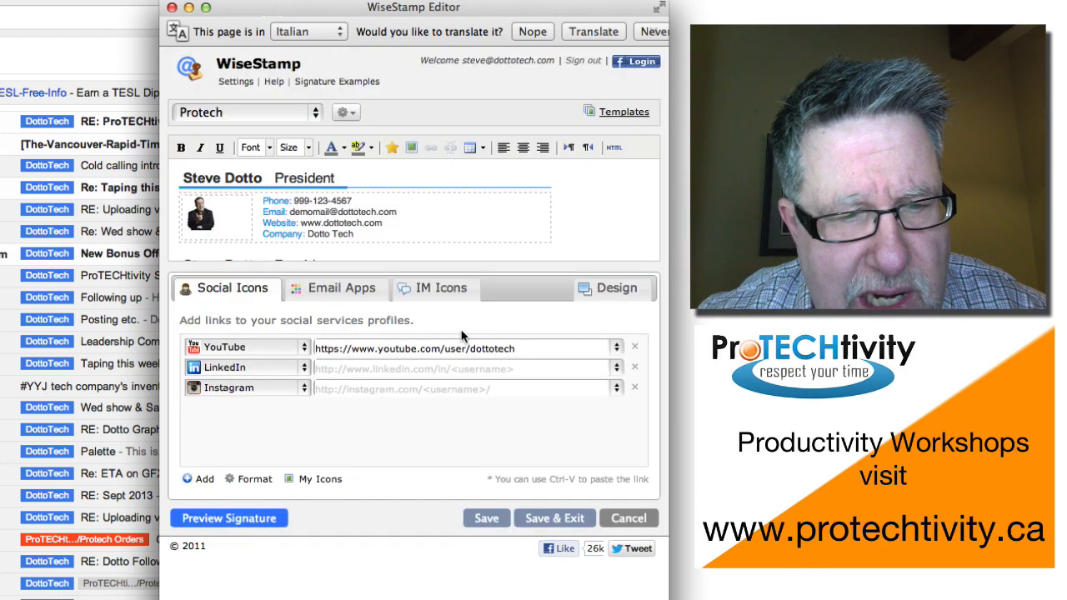
pyautogui.click(245, 114)
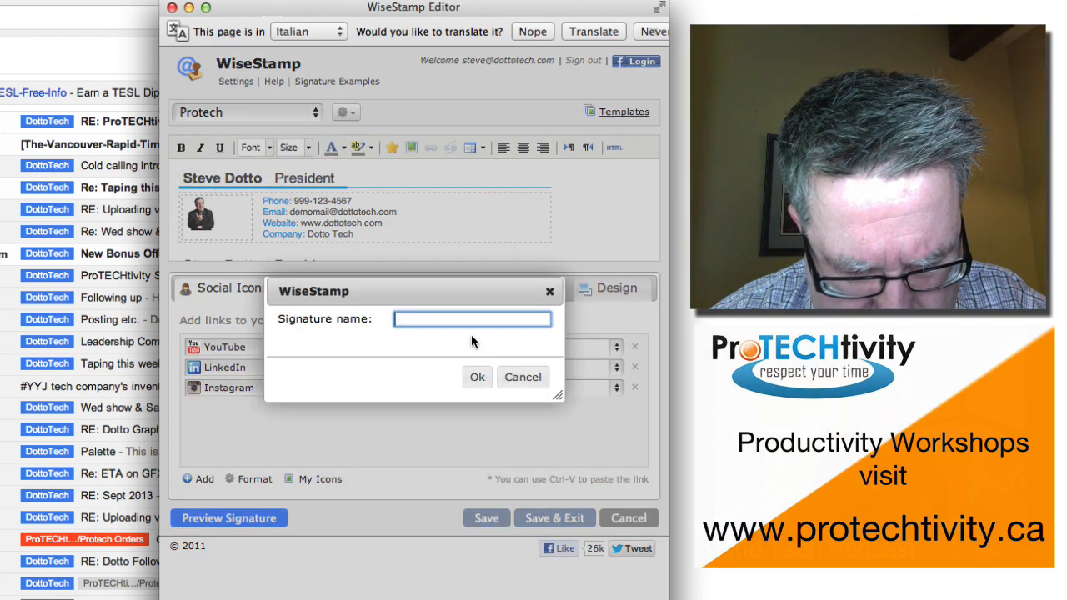
# Name the new signature 'New Sig' and give it the italic name-and-title template
pyautogui.write('New Sig')
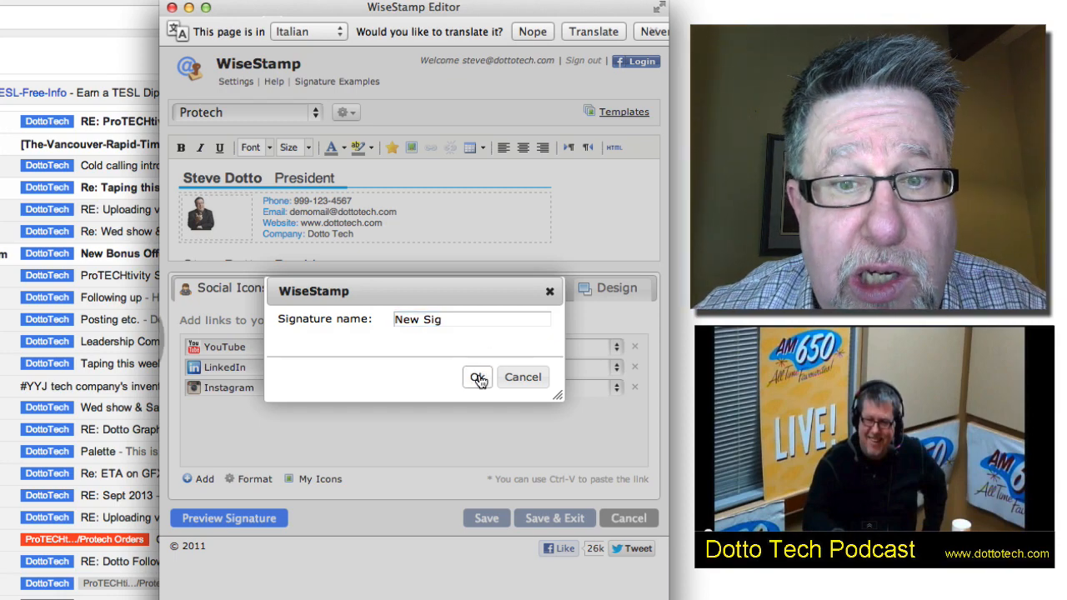
pyautogui.click(477, 377)
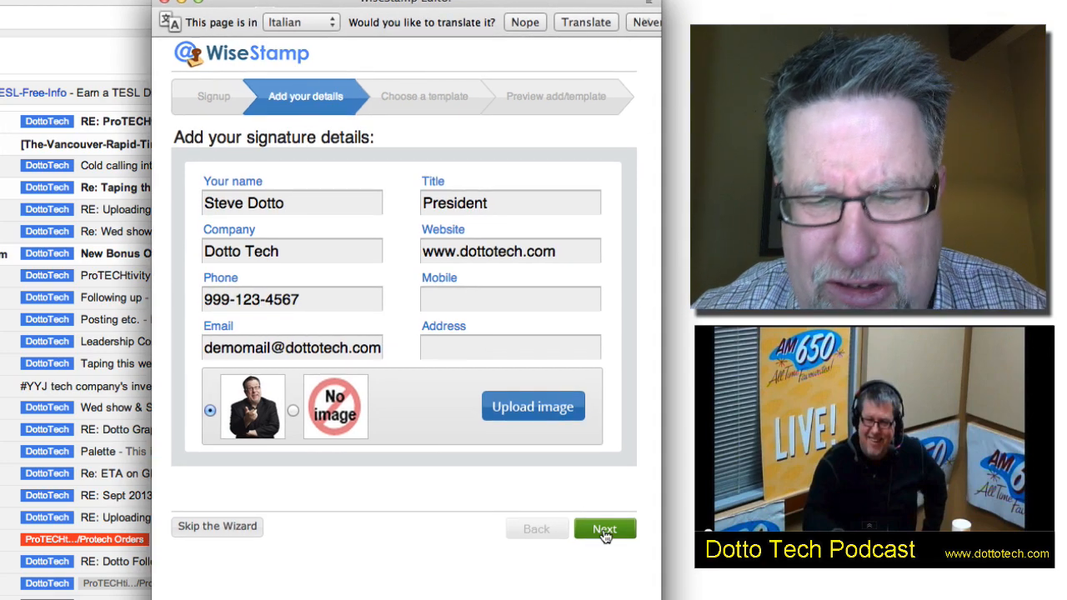
pyautogui.click(603, 528)
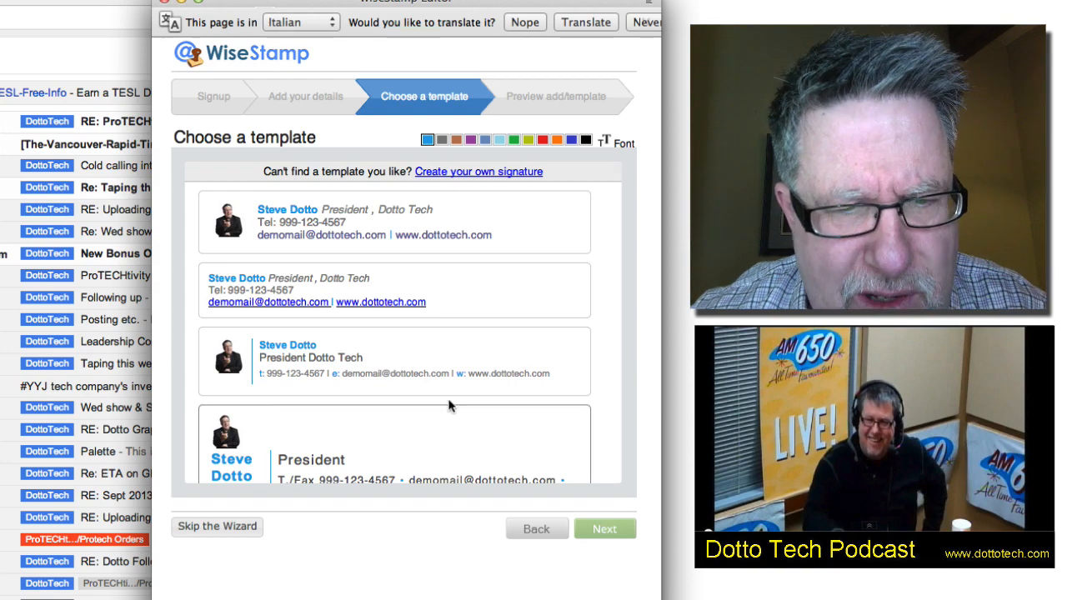
pyautogui.scroll(-3)
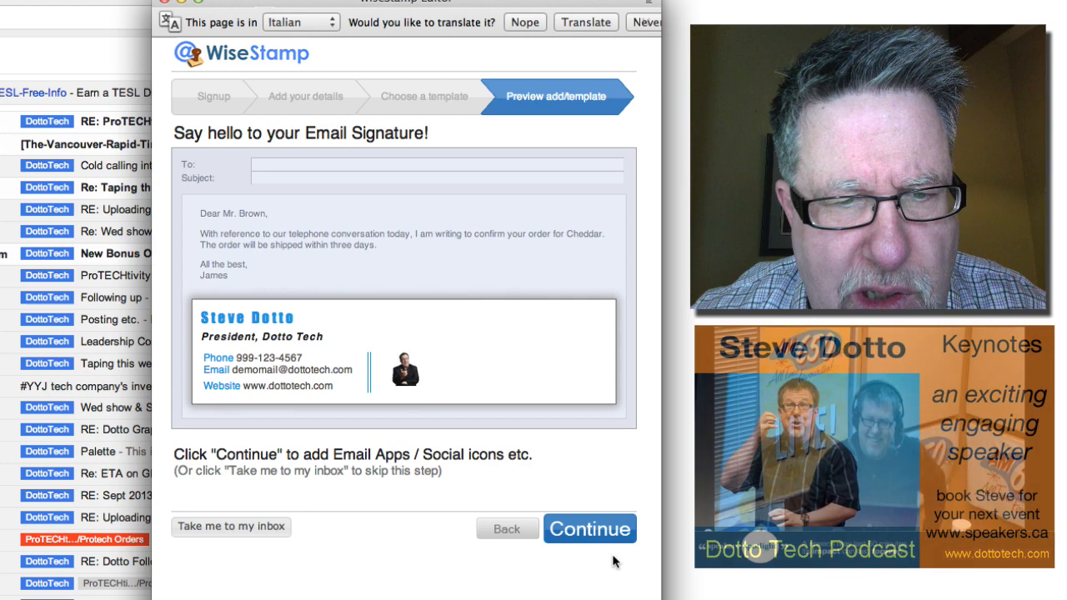
pyautogui.click(590, 529)
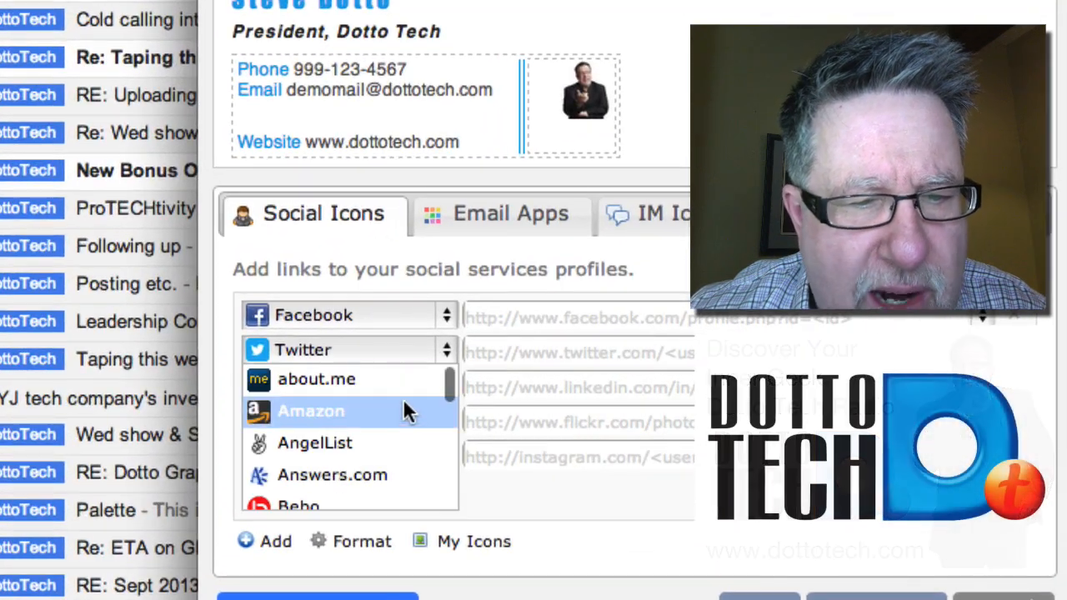
pyautogui.moveTo(397, 425)
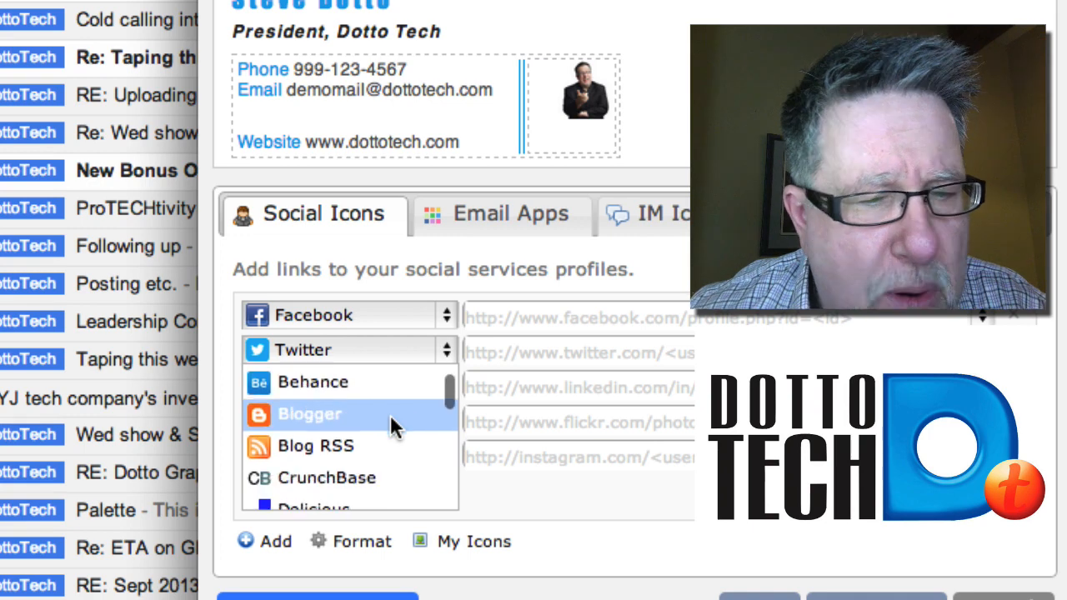
# Review the social icon list with YouTube set as the second service and bring up its display format options
pyautogui.scroll(-3)
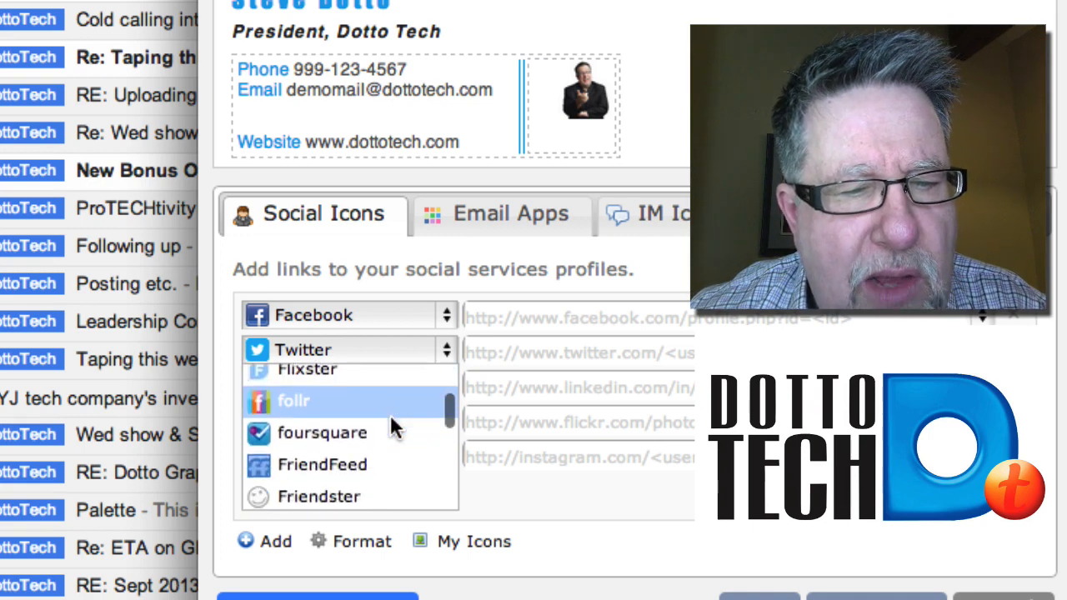
pyautogui.scroll(-3)
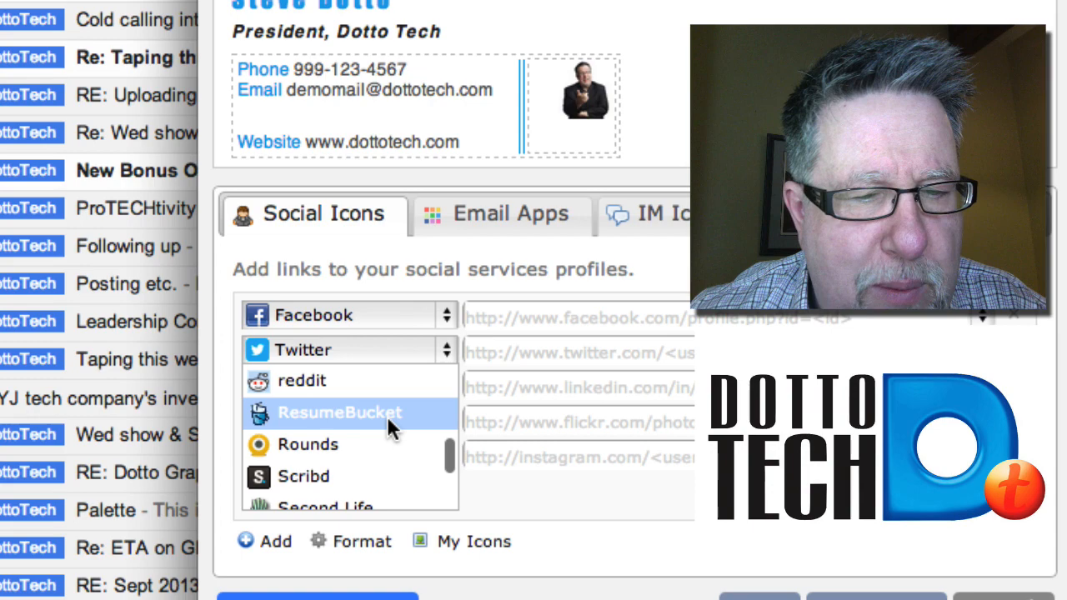
pyautogui.scroll(-3)
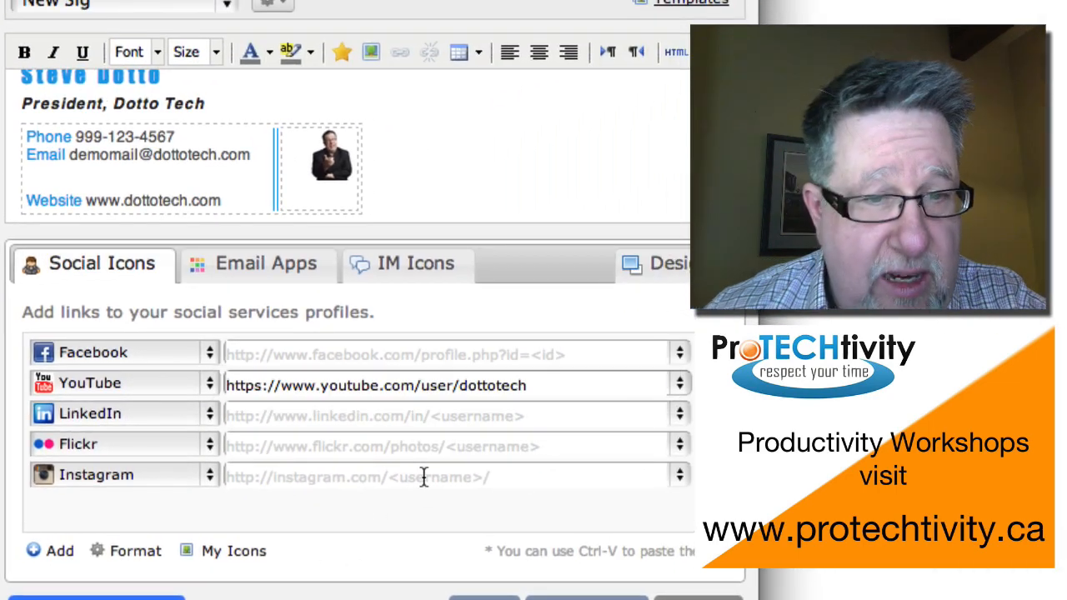
pyautogui.moveTo(233, 550)
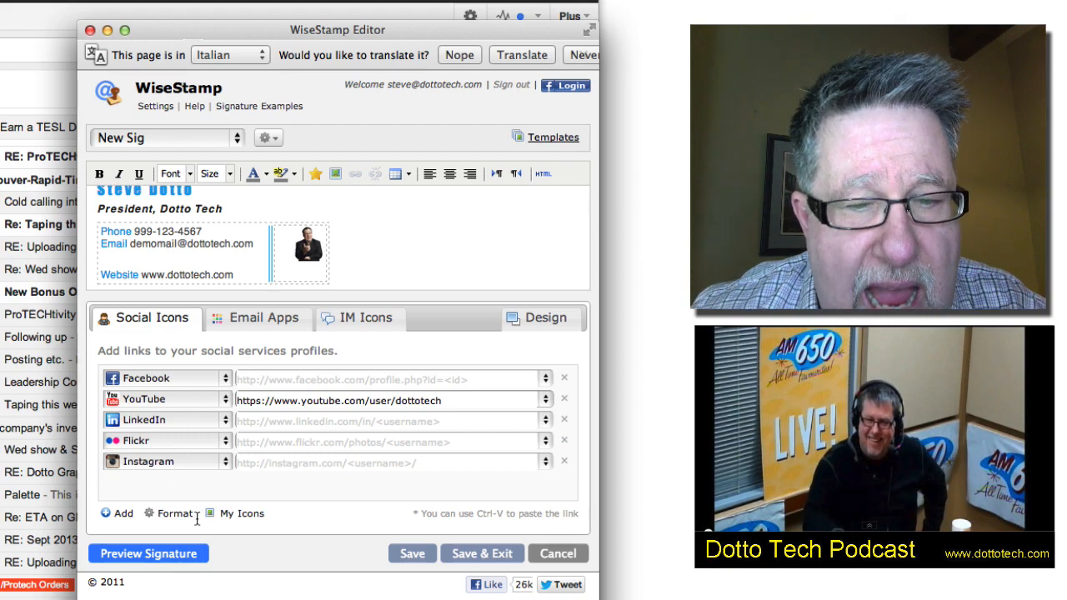
pyautogui.click(175, 513)
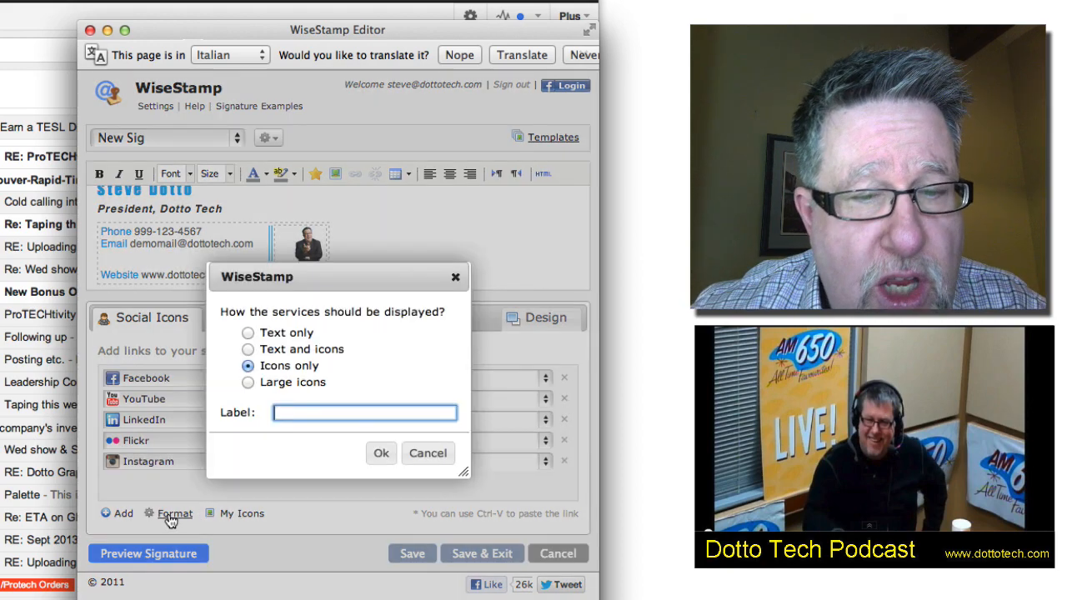
# Show the social services as icons only, then move to the Email Apps gallery
pyautogui.click(247, 382)
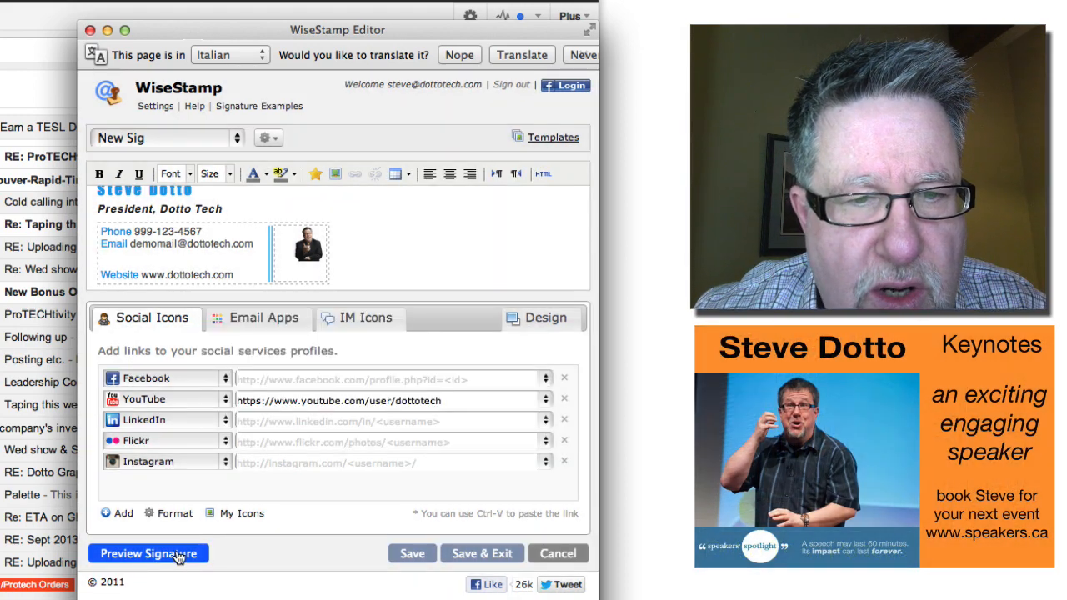
pyautogui.click(149, 553)
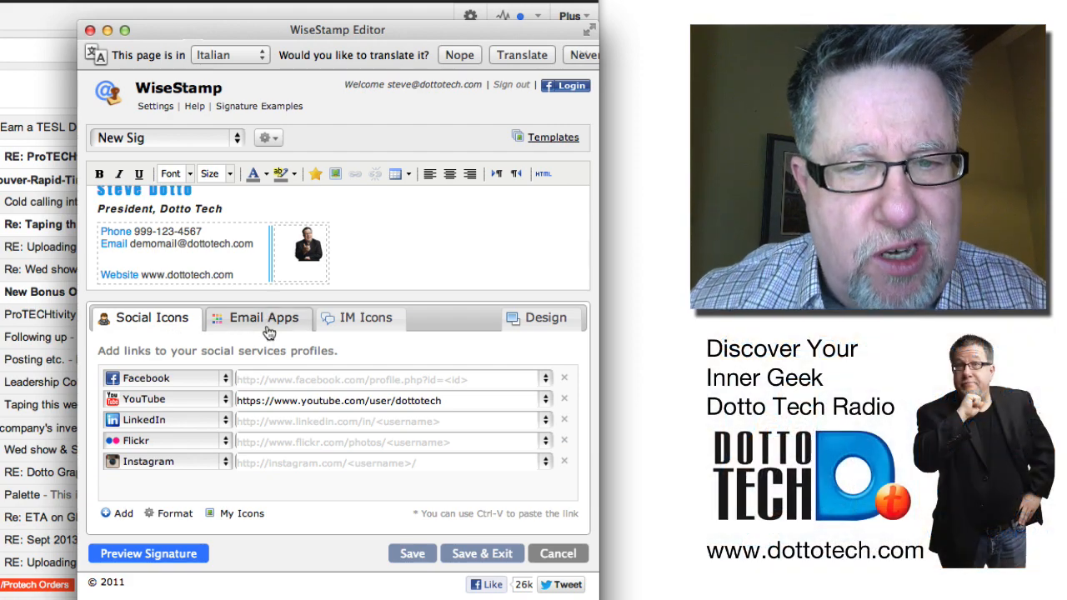
pyautogui.click(264, 316)
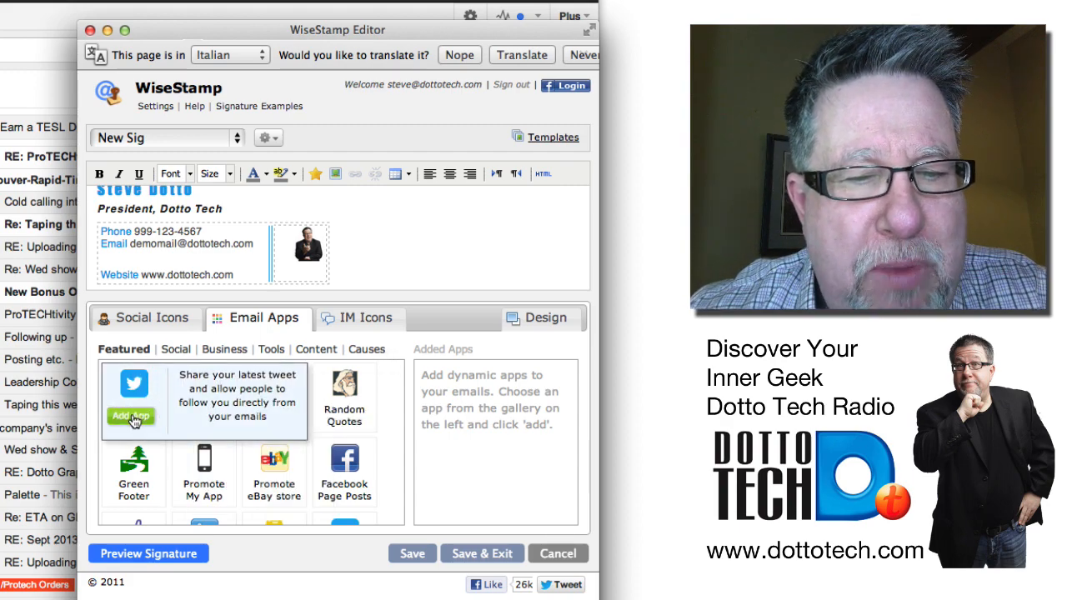
# Add the My Latest Tweet app for Twitter username dottotech
pyautogui.click(130, 417)
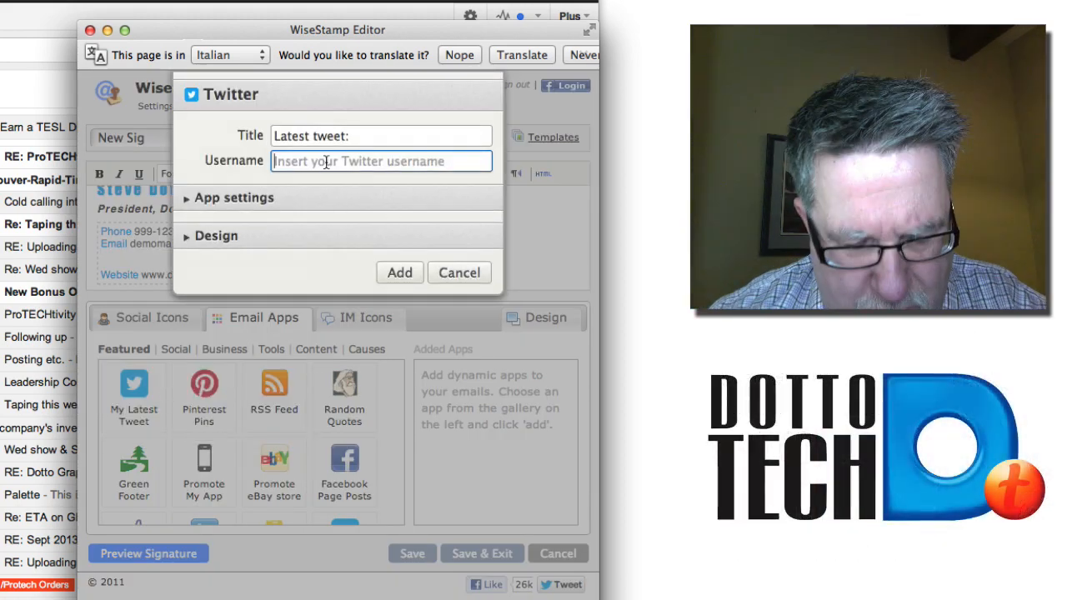
pyautogui.write('dottotech')
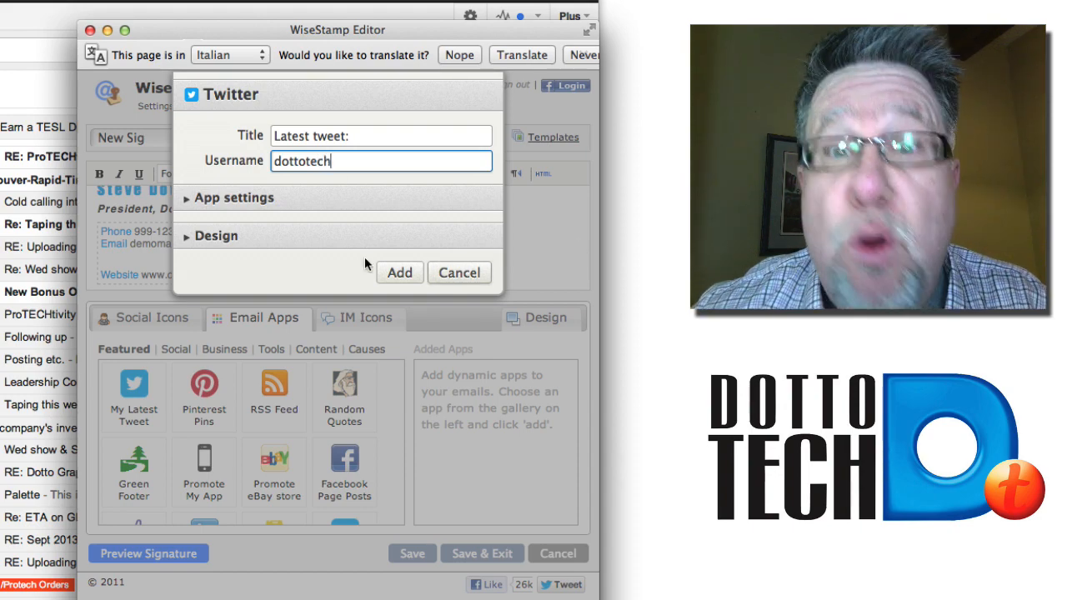
pyautogui.click(400, 273)
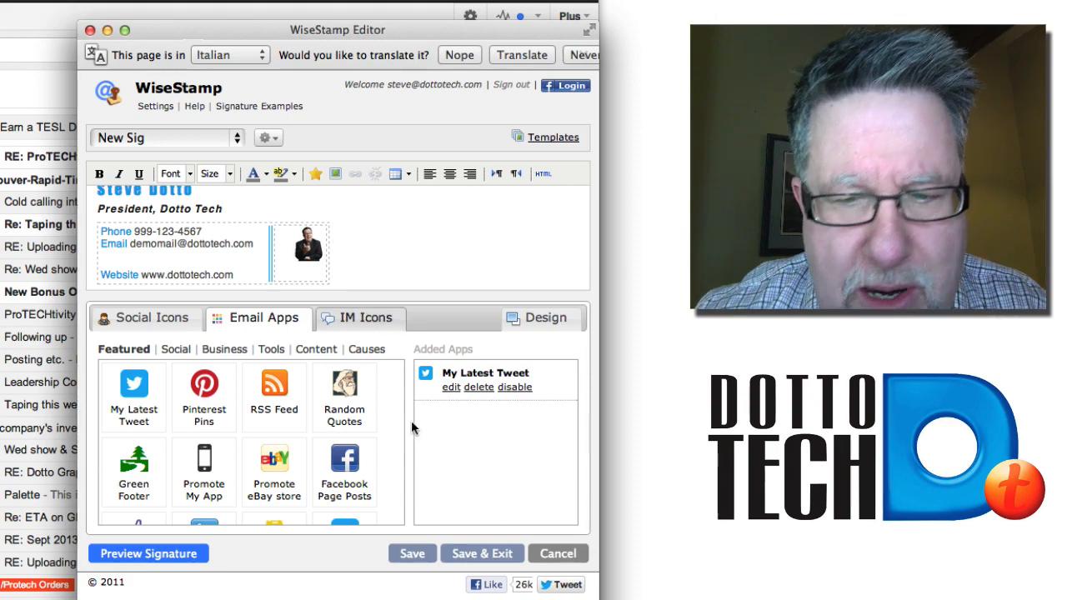
pyautogui.click(148, 554)
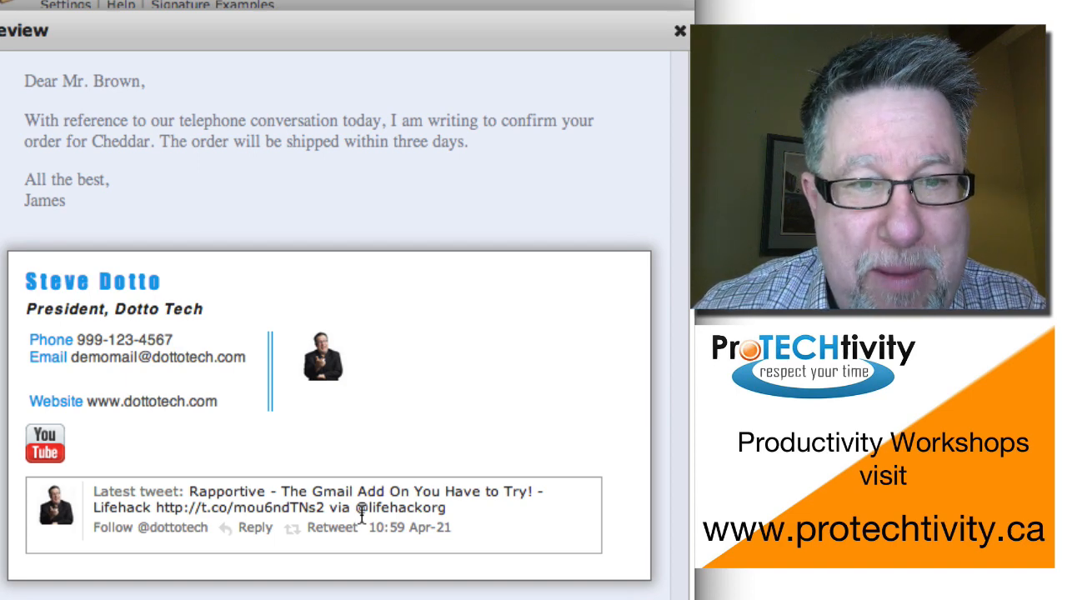
pyautogui.click(679, 30)
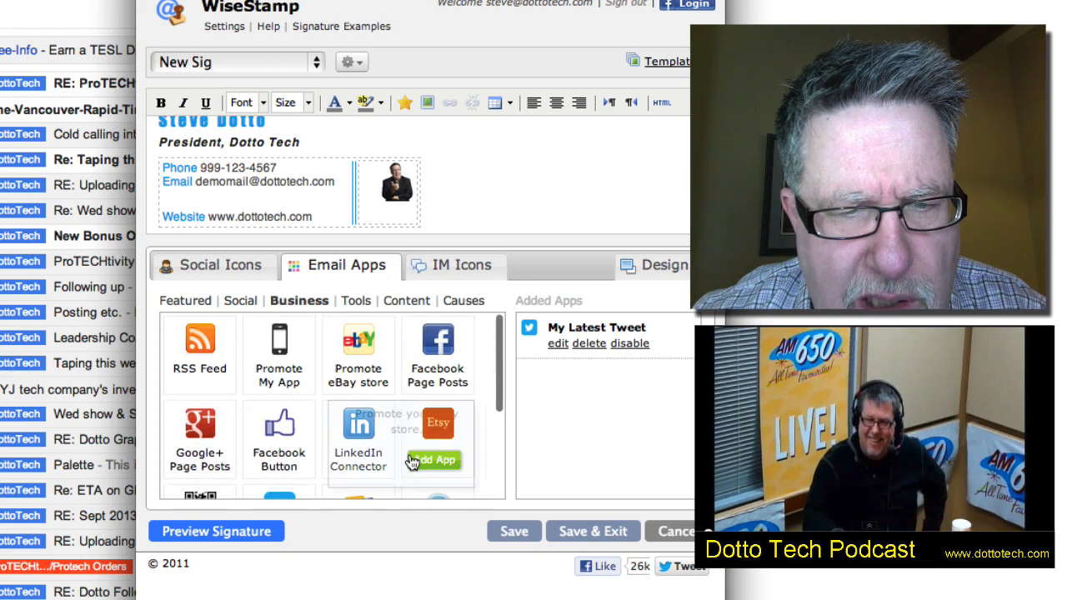
# From the Social category add the YouTube Videos app for dottotech in Sidebar position
pyautogui.click(242, 300)
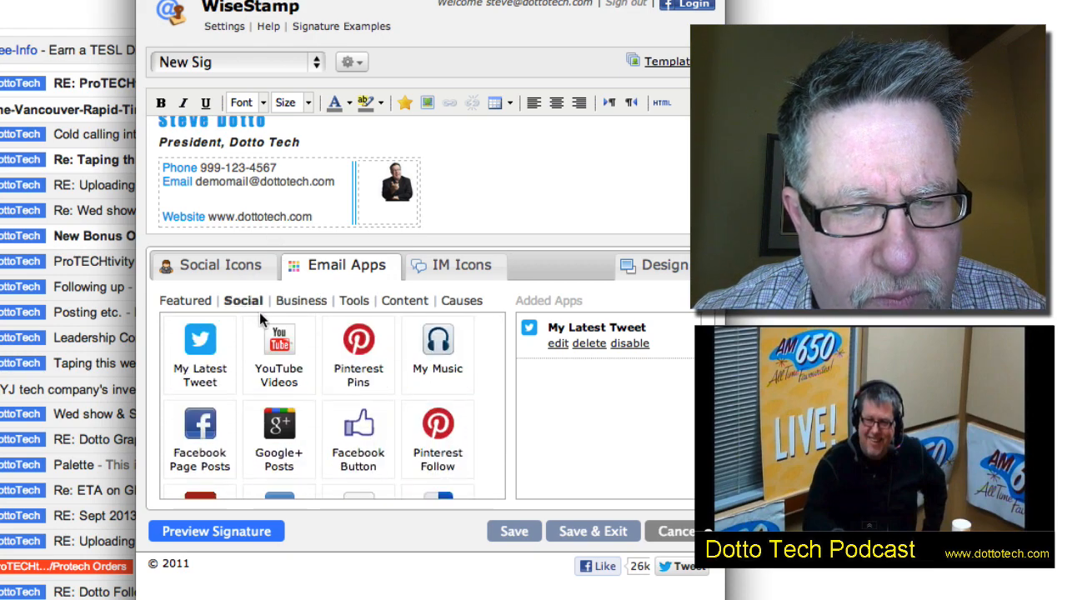
pyautogui.click(278, 351)
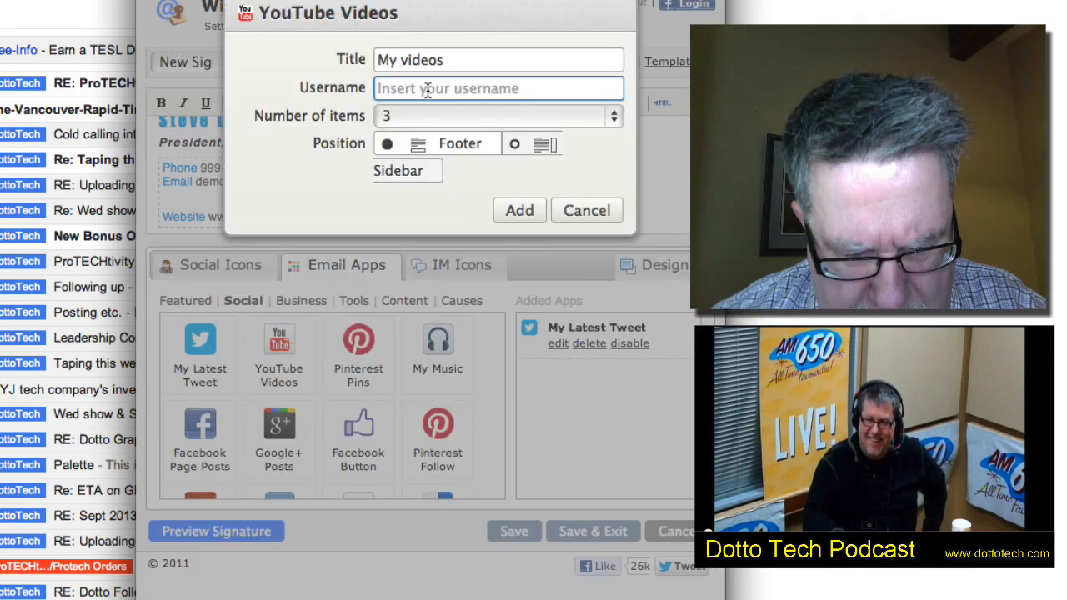
pyautogui.write('dottotech')
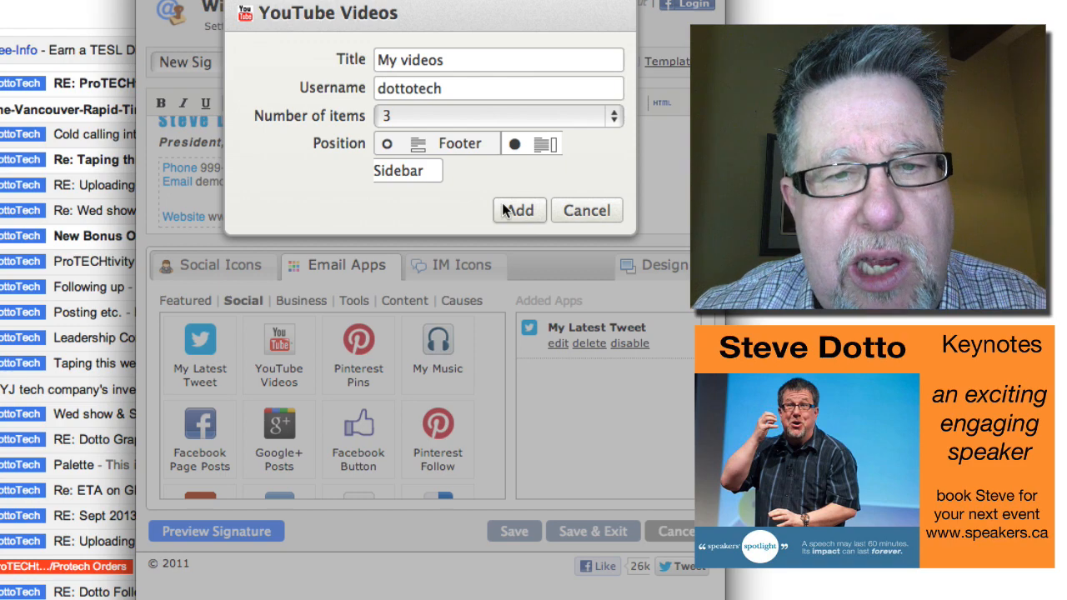
pyautogui.click(519, 210)
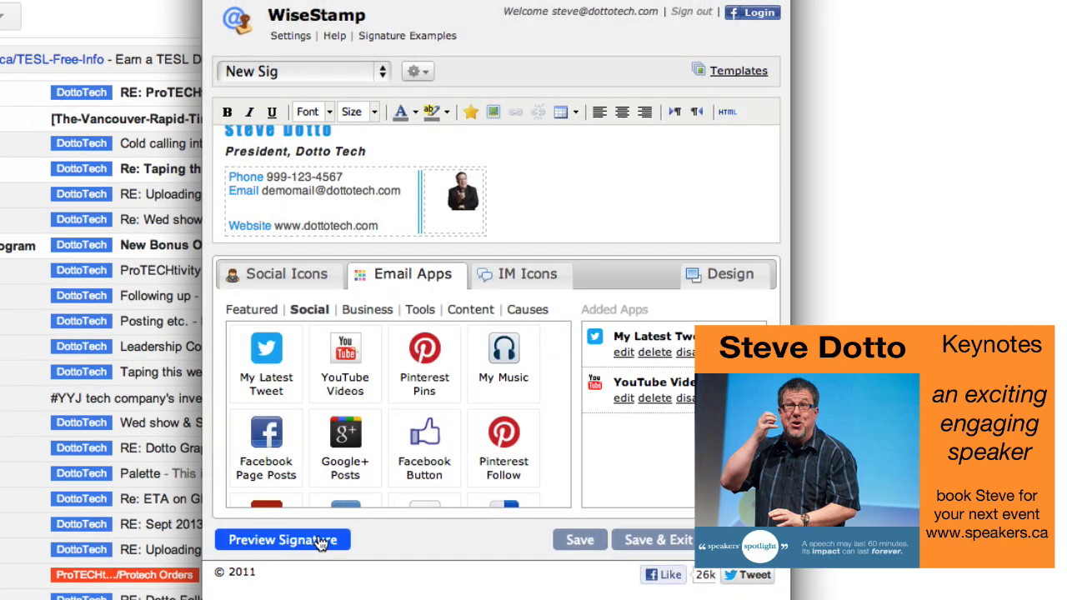
pyautogui.click(282, 541)
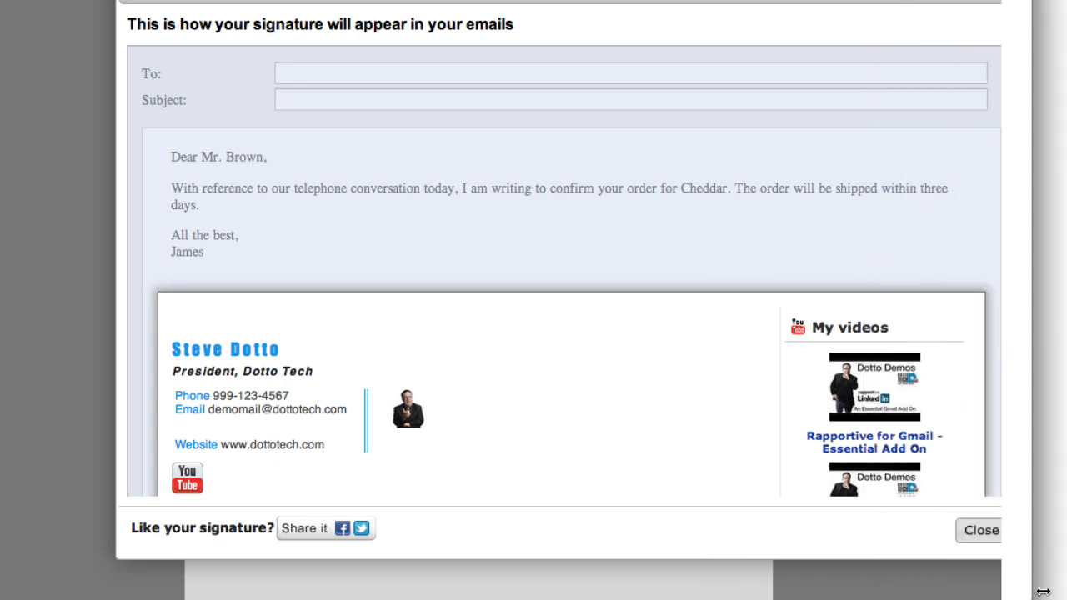
pyautogui.scroll(-3)
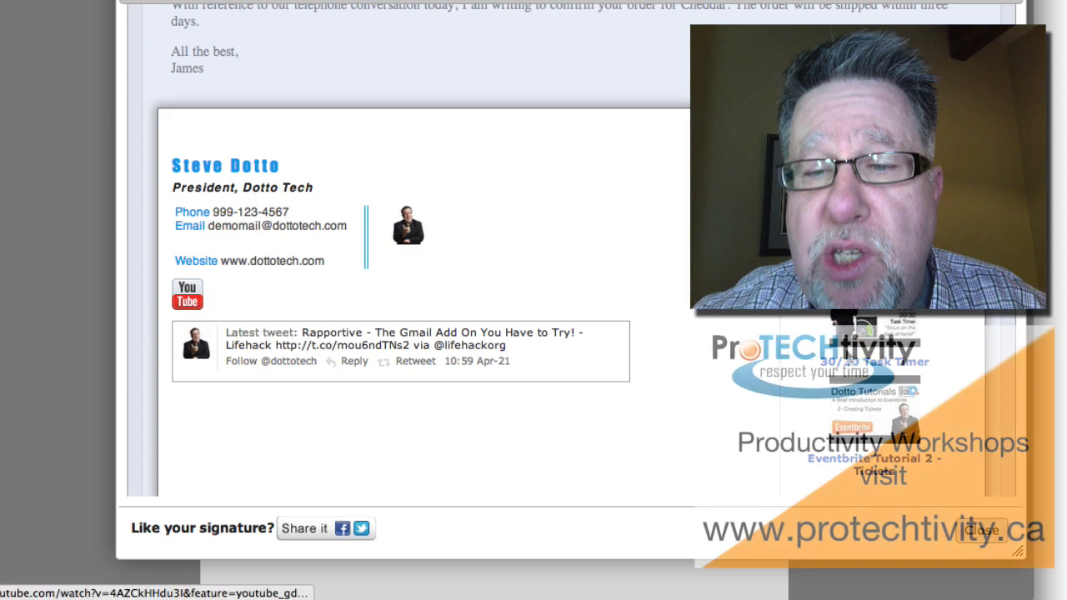
pyautogui.scroll(-3)
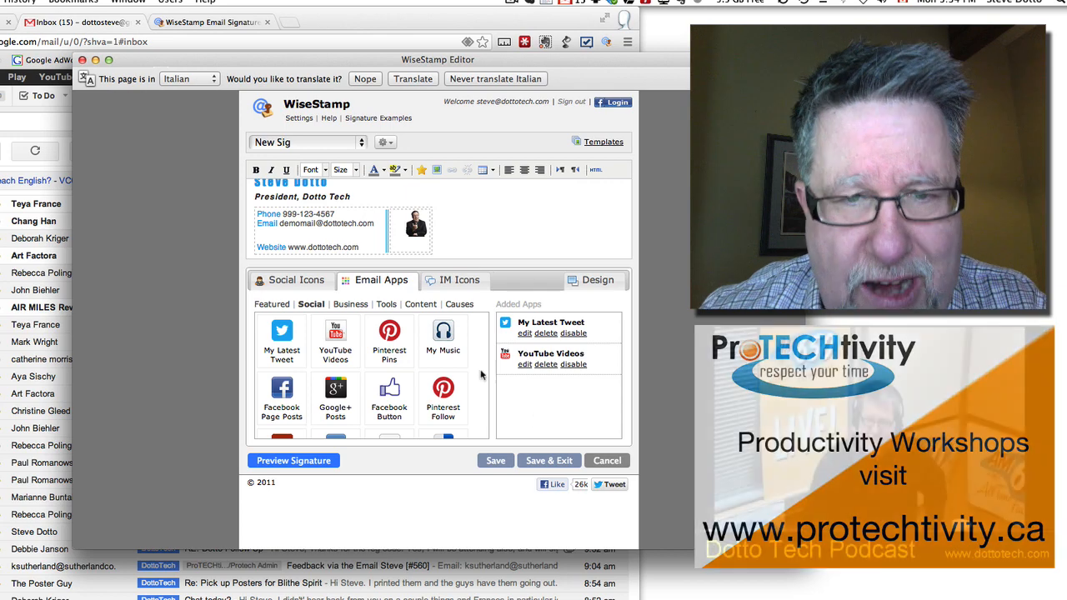
# Save the New Sig signature and exit the editor back to Gmail
pyautogui.click(459, 280)
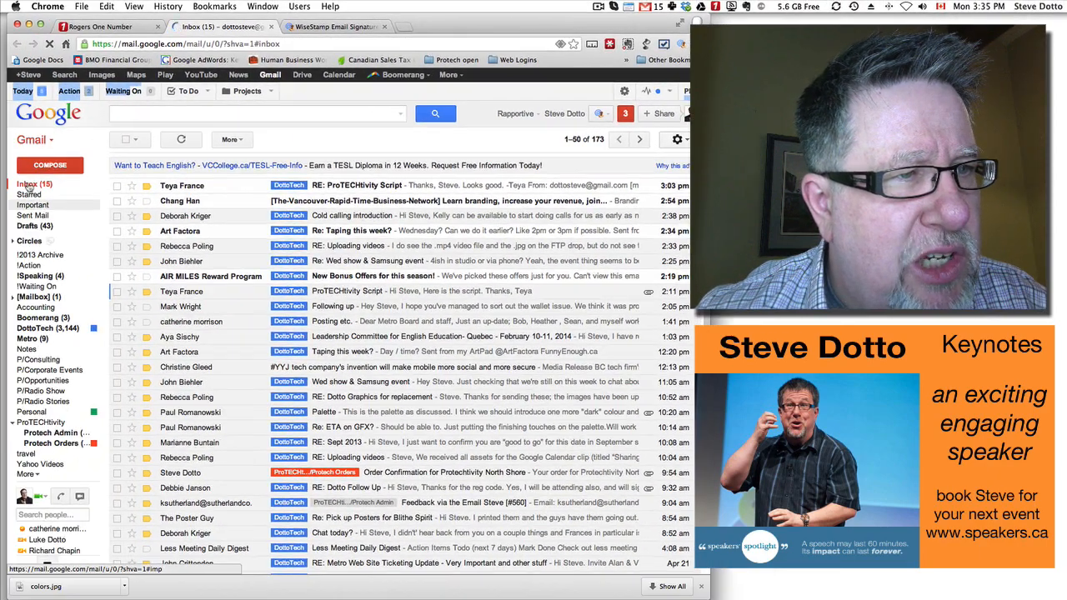
# Compose a new Gmail message and set its WiseStamp signature to None
pyautogui.click(50, 165)
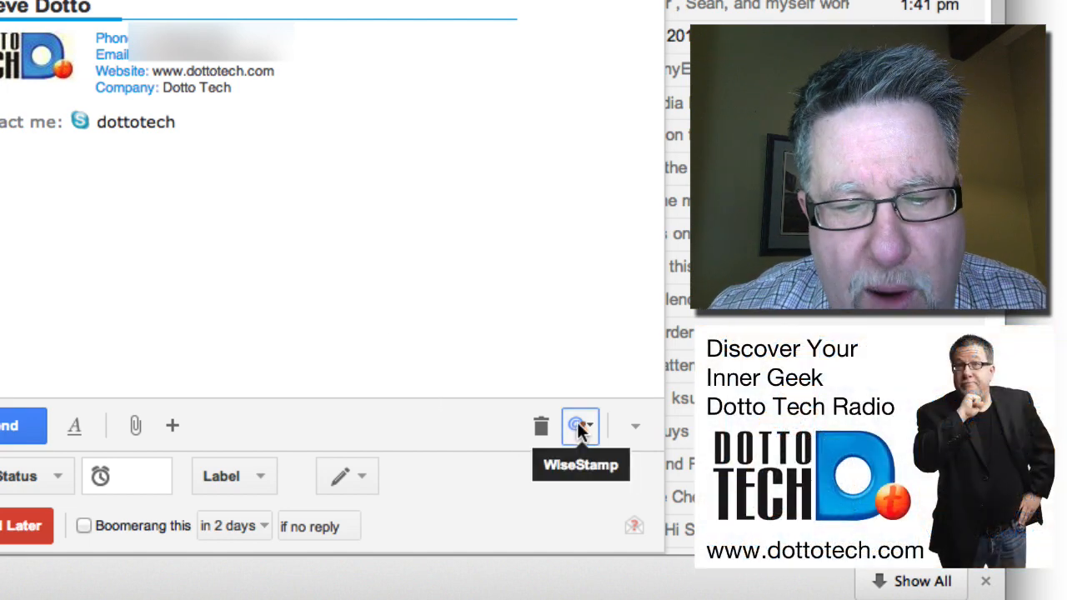
pyautogui.click(580, 427)
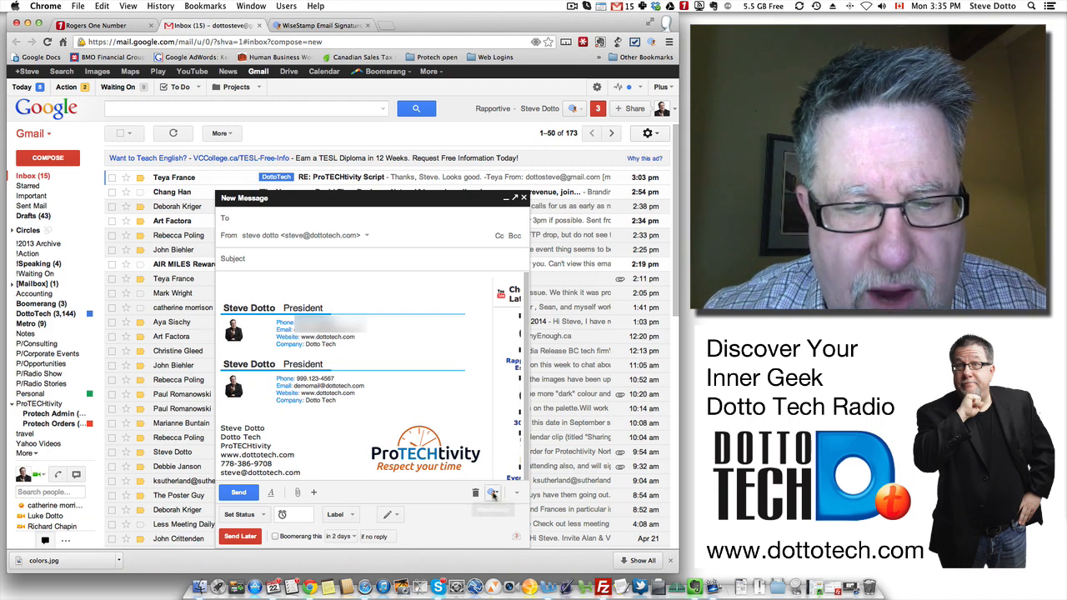
pyautogui.click(493, 493)
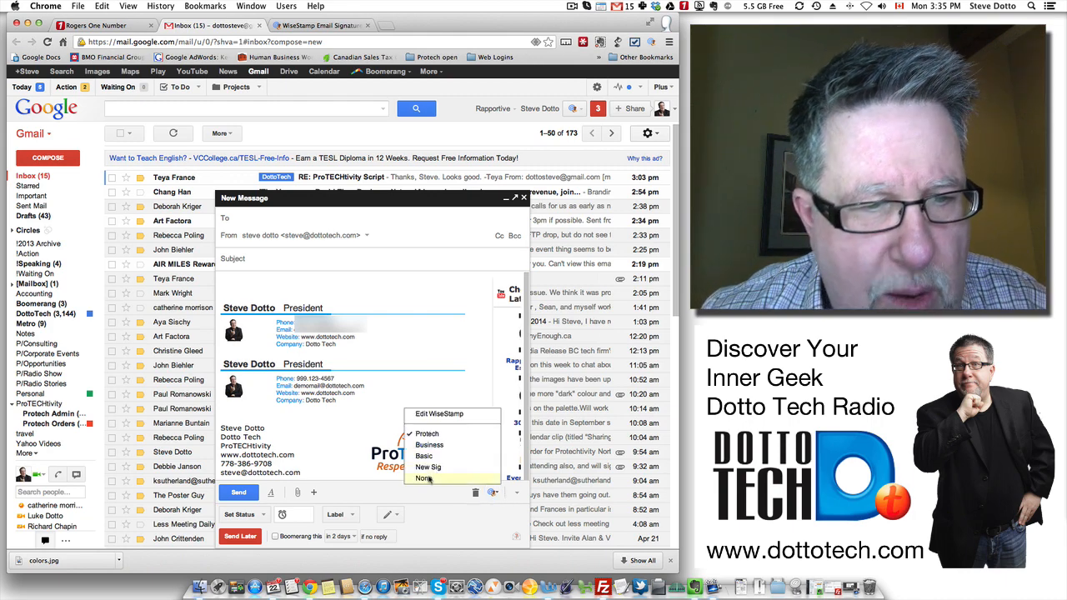
pyautogui.click(427, 478)
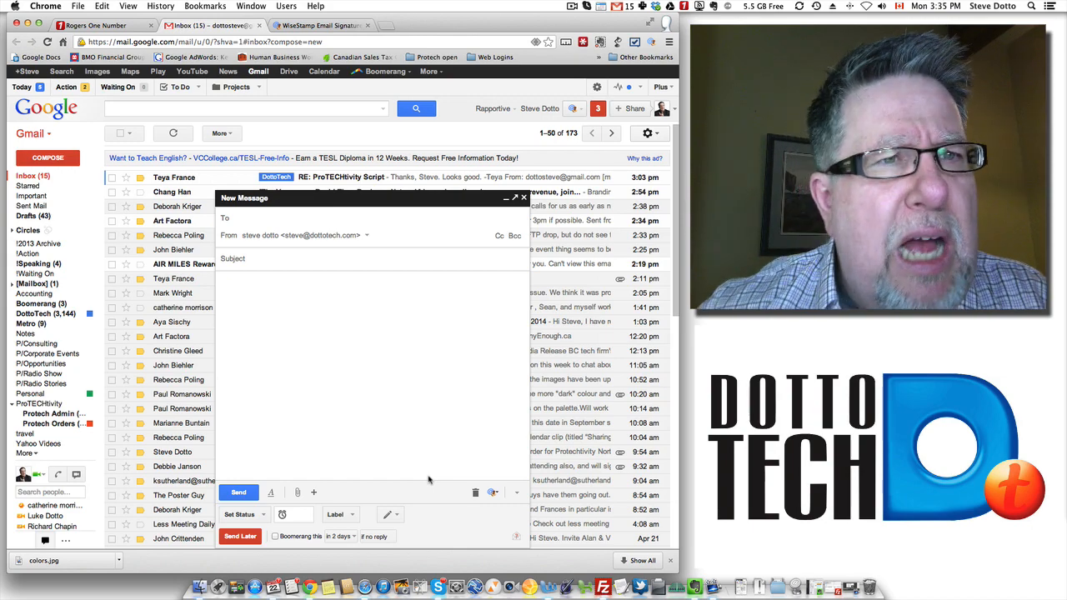
# Switch to the WiseStamp website and view its Premium plans and pricing page (Plus, Pro, Corporate)
pyautogui.click(320, 25)
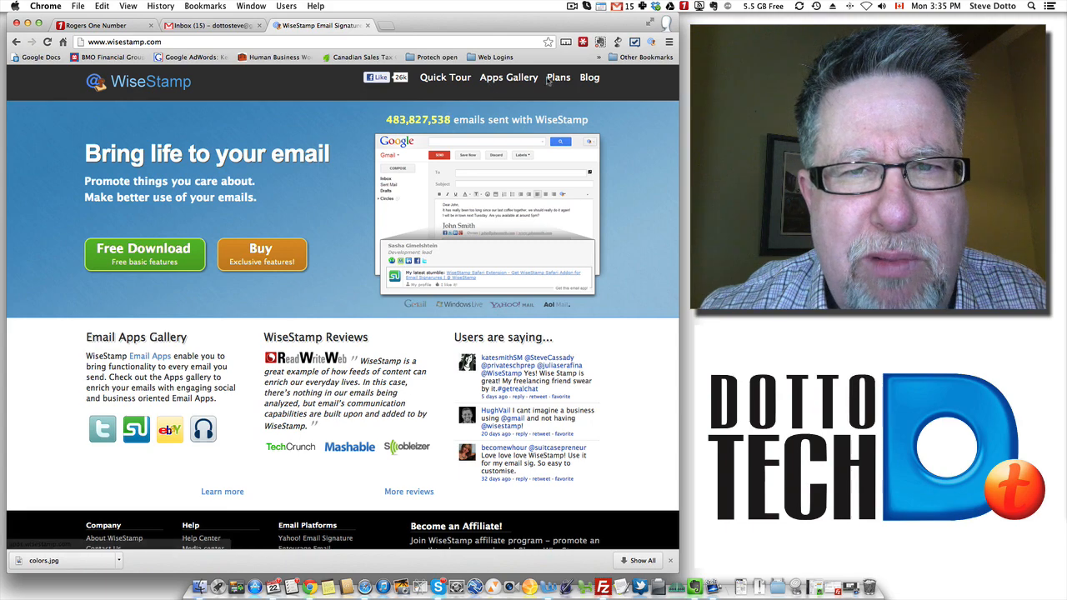
pyautogui.click(557, 77)
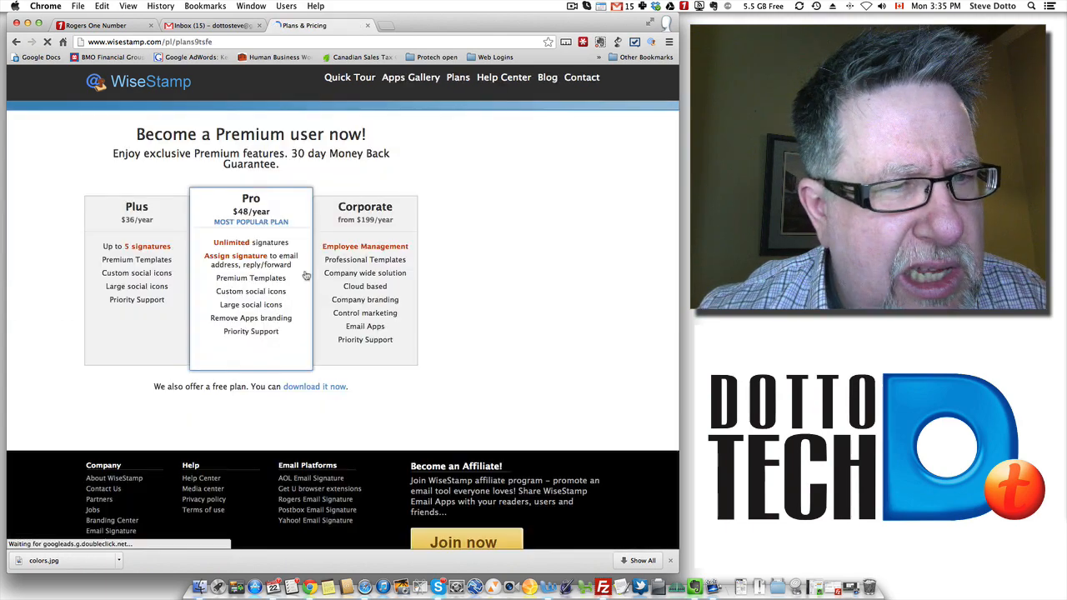